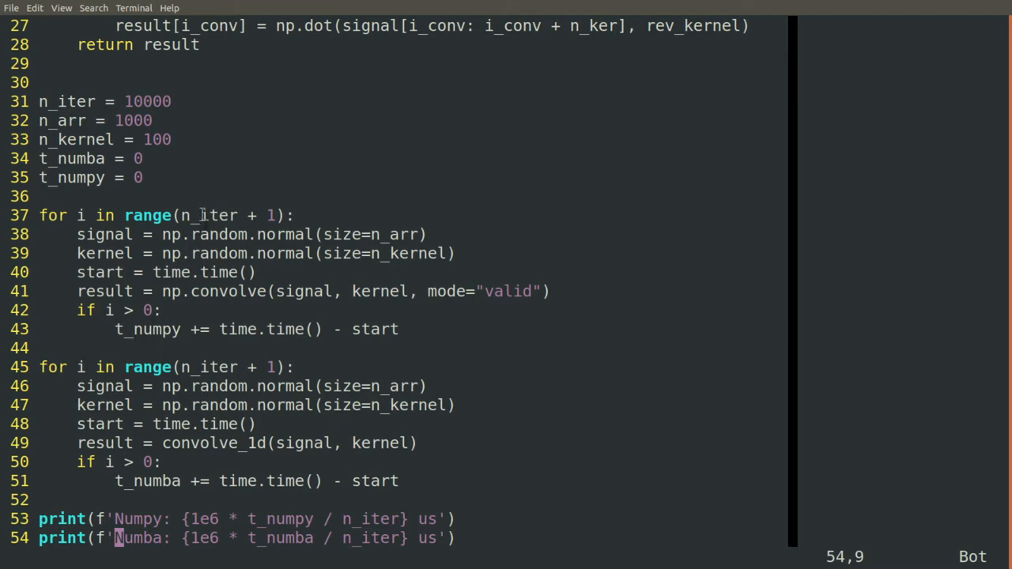
# Step: Return to the top of the benchmark script, showing the imports and convolve_1d with its docstring
pyautogui.doubleClick(209, 215)
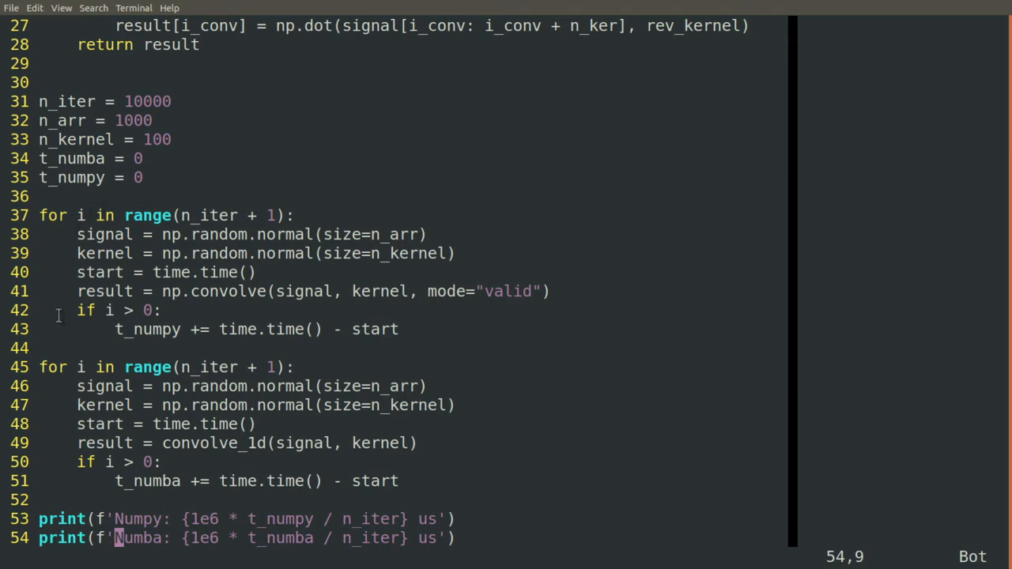
pyautogui.moveTo(65, 234)
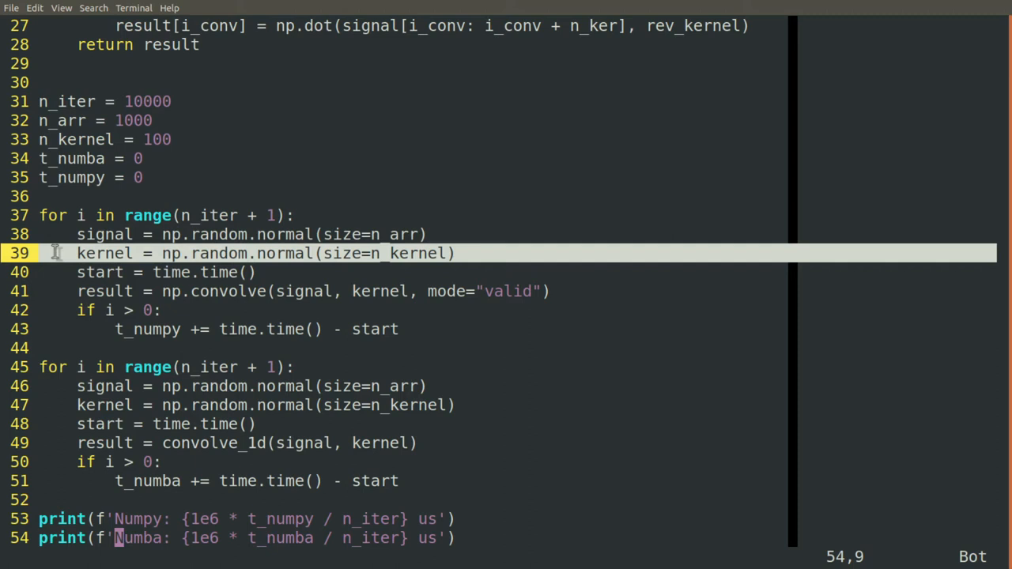
pyautogui.moveTo(54, 285)
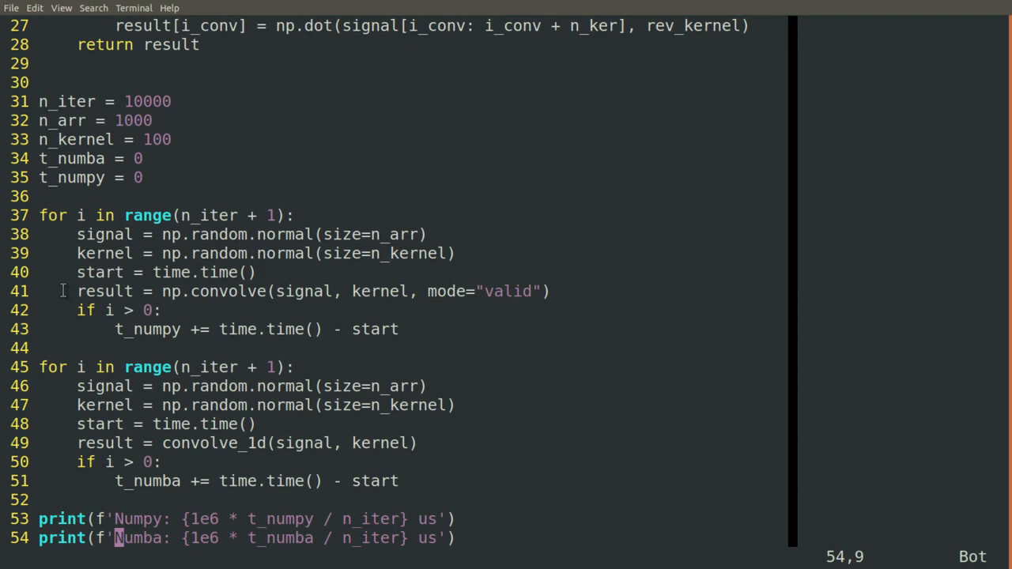
pyautogui.moveTo(322, 285)
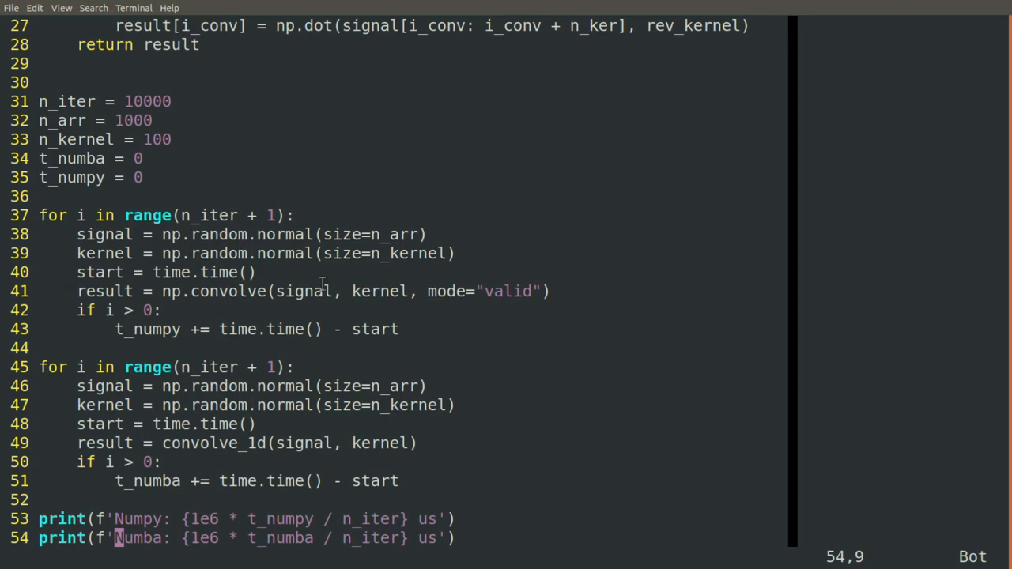
pyautogui.doubleClick(508, 291)
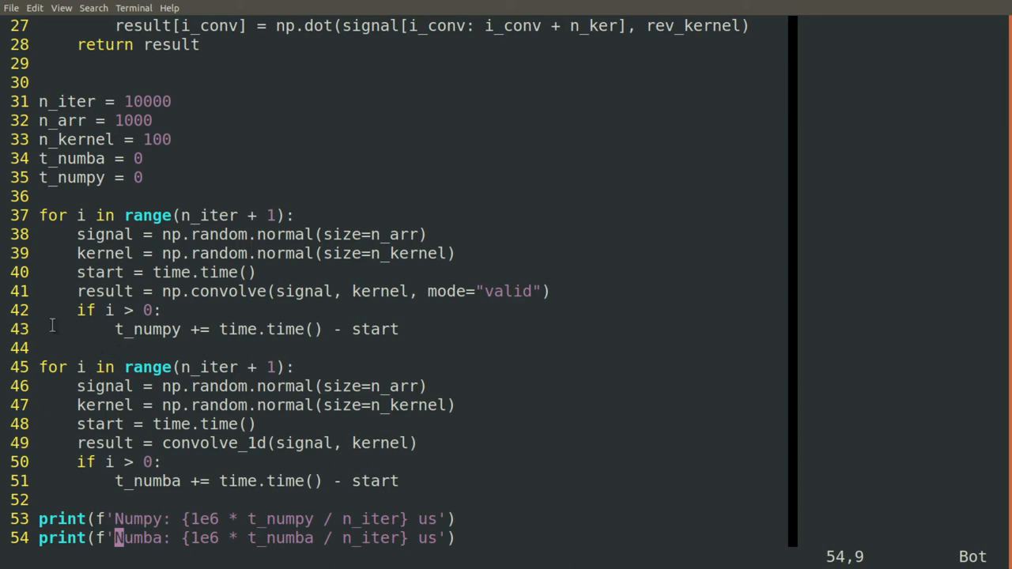
pyautogui.click(51, 328)
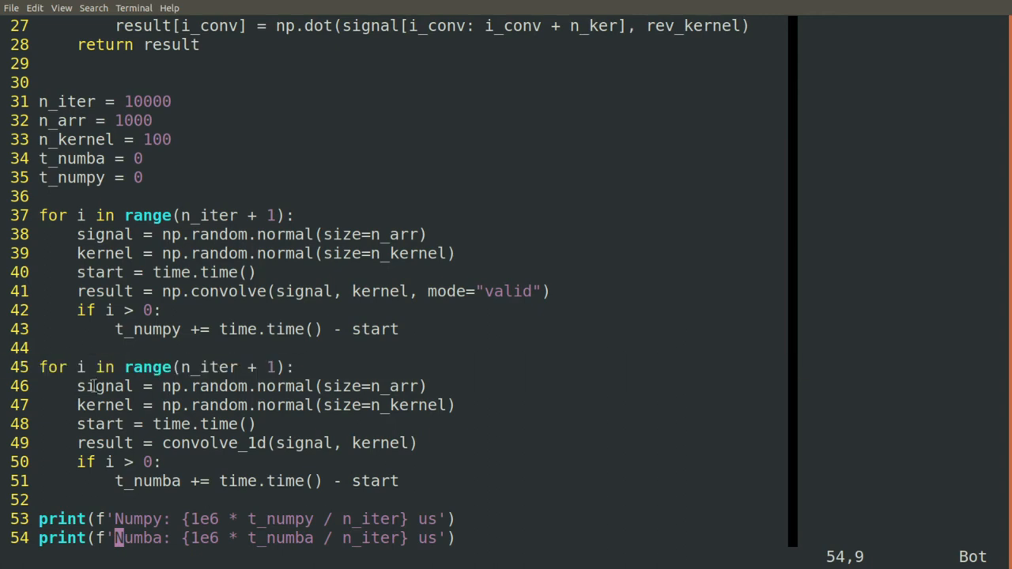
pyautogui.doubleClick(104, 404)
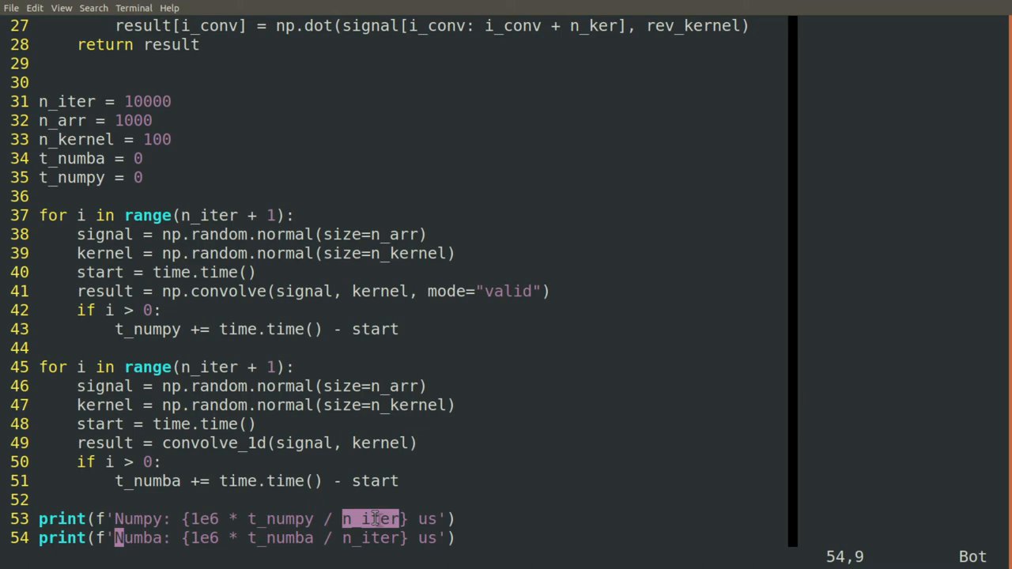
pyautogui.moveTo(163, 518)
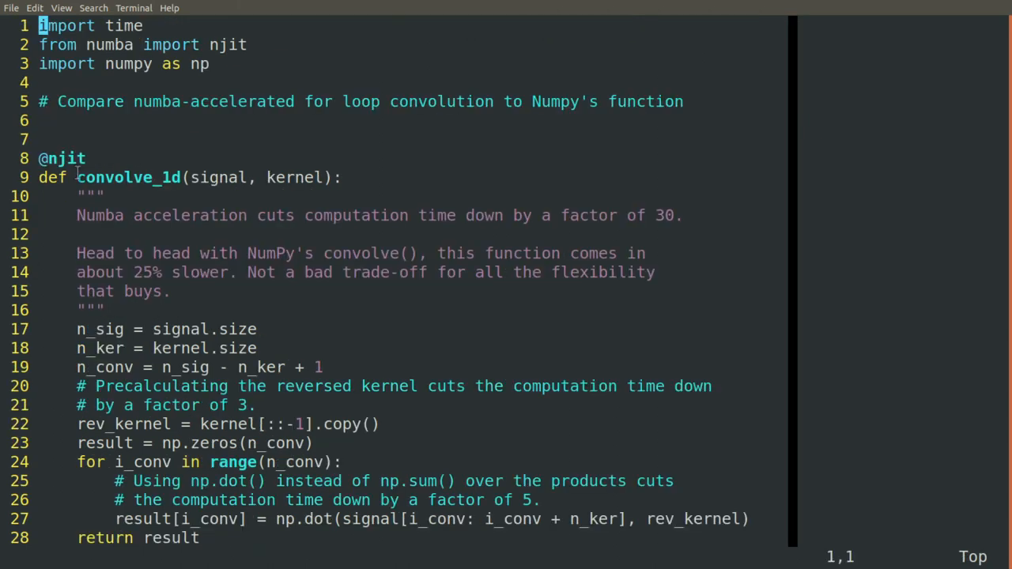
pyautogui.doubleClick(63, 159)
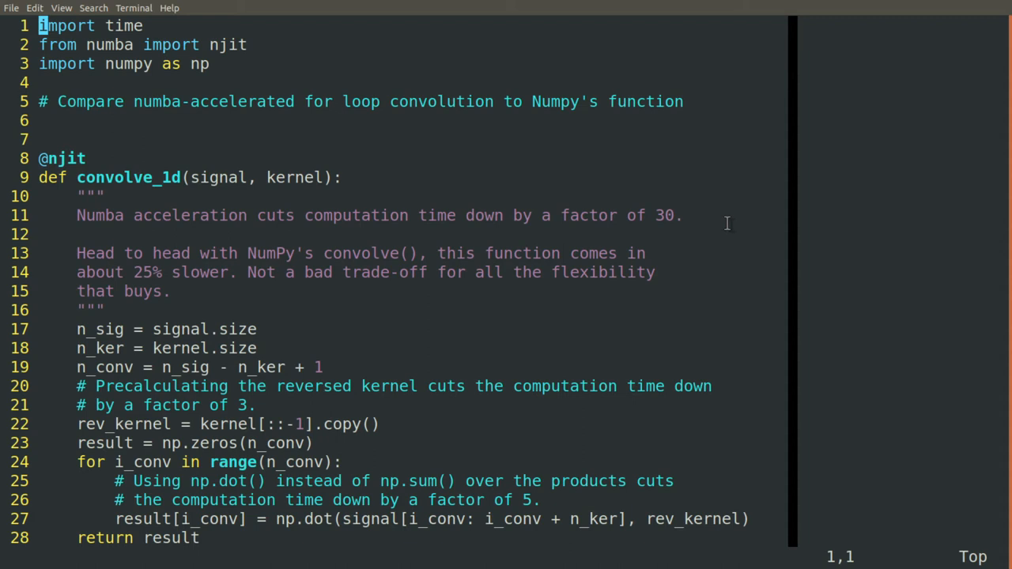
pyautogui.moveTo(707, 245)
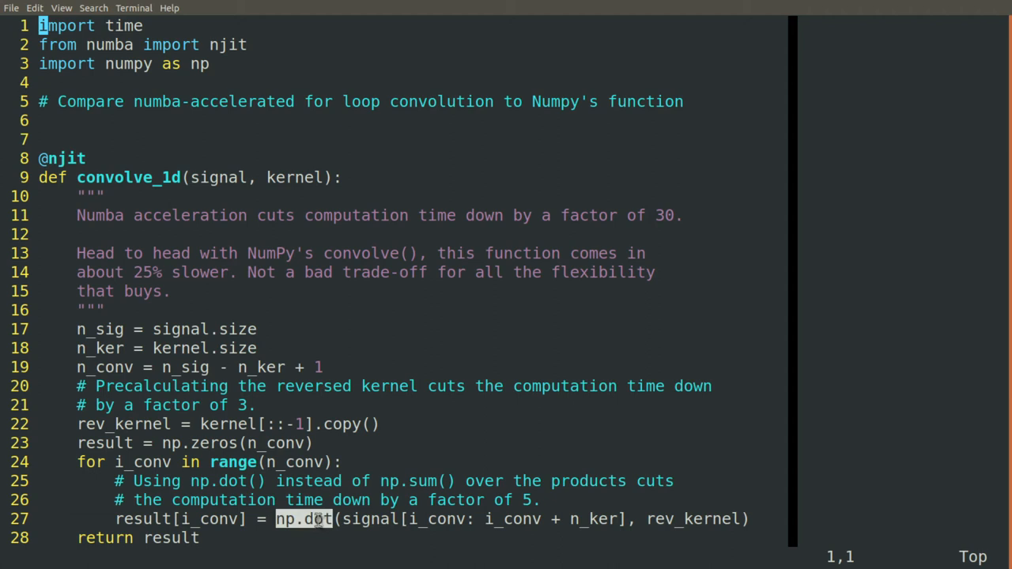
pyautogui.moveTo(682, 480)
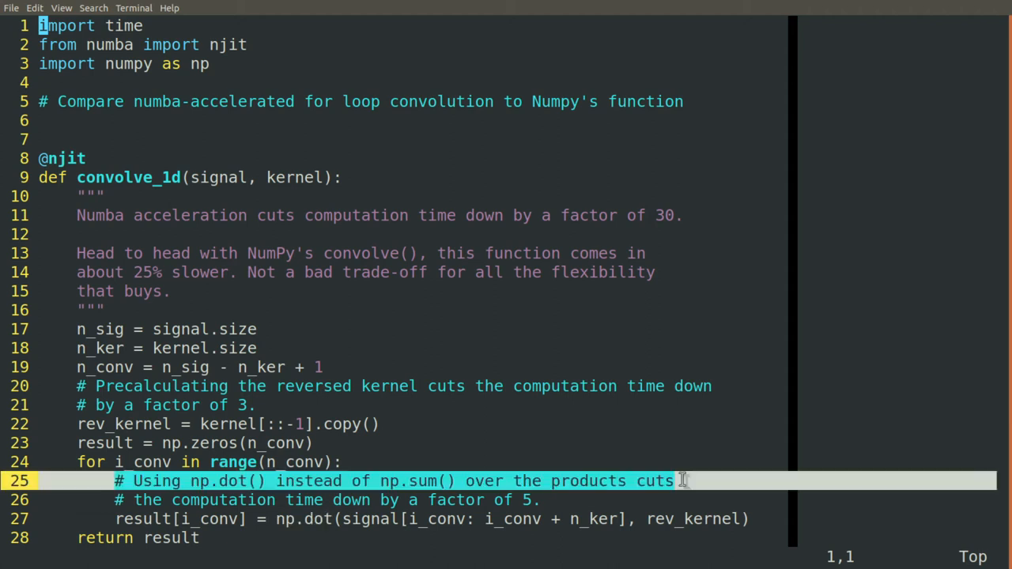
pyautogui.moveTo(765, 473)
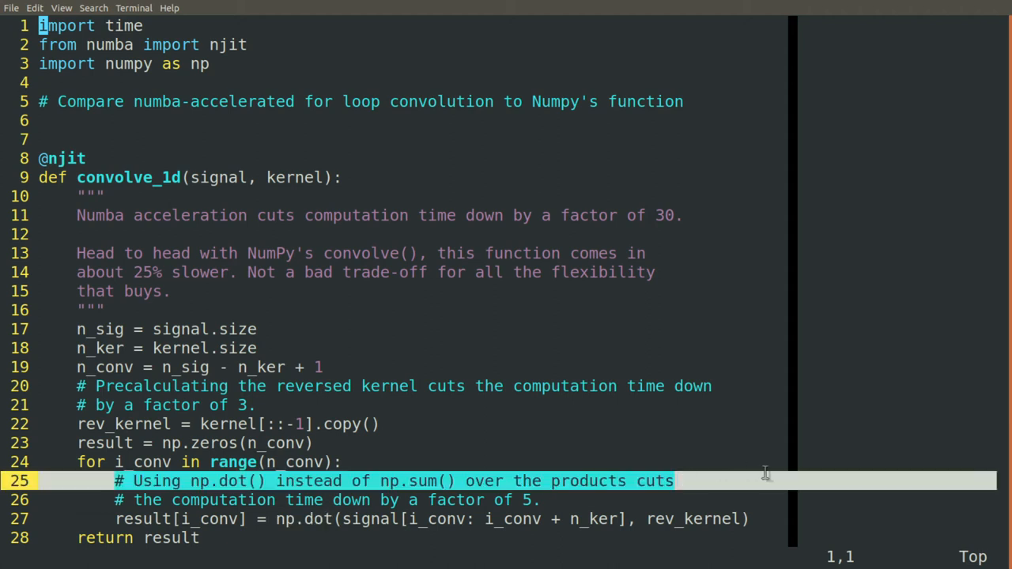
pyautogui.moveTo(743, 481)
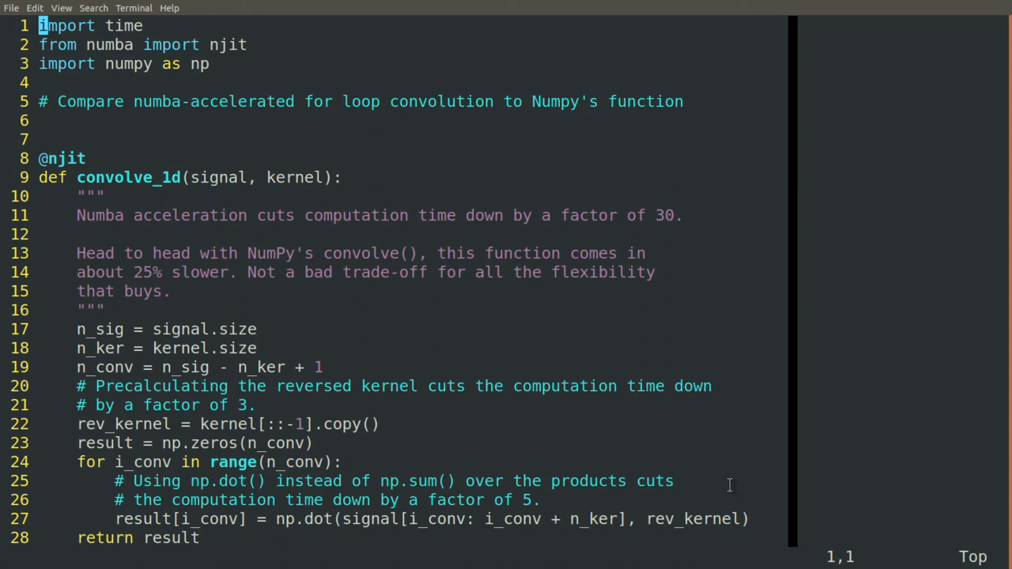
pyautogui.moveTo(550, 500)
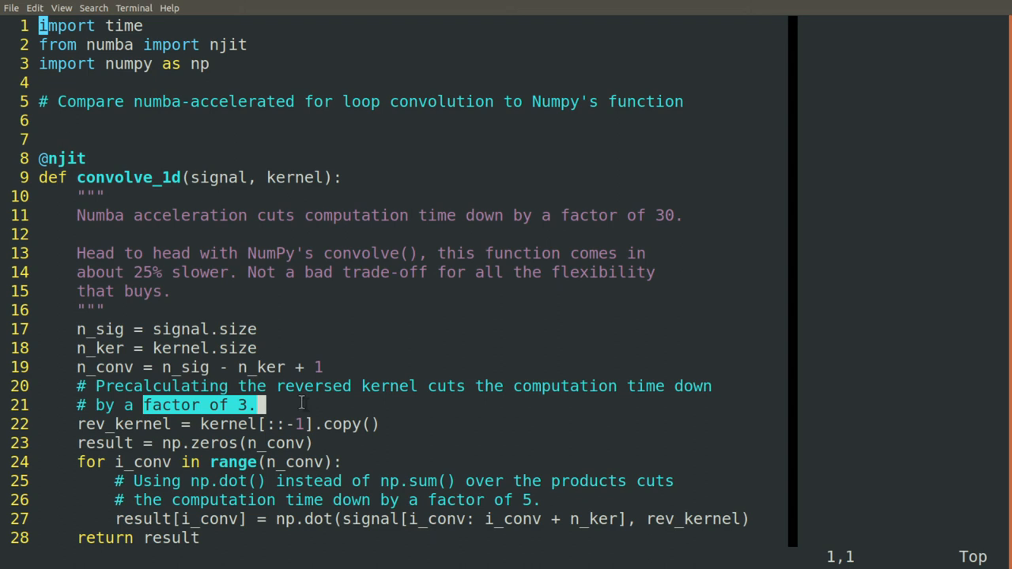
pyautogui.moveTo(199, 299)
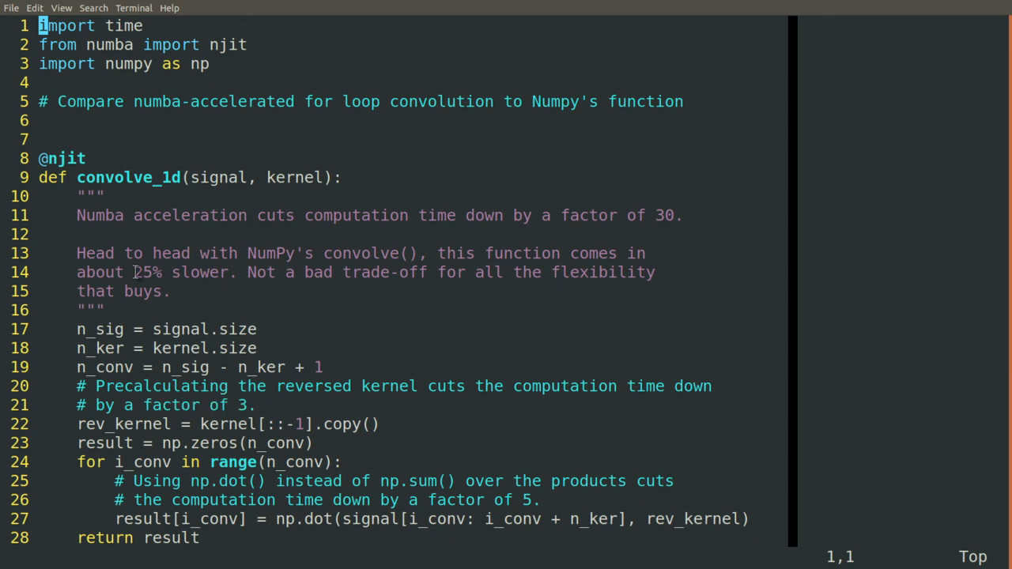
pyautogui.doubleClick(147, 272)
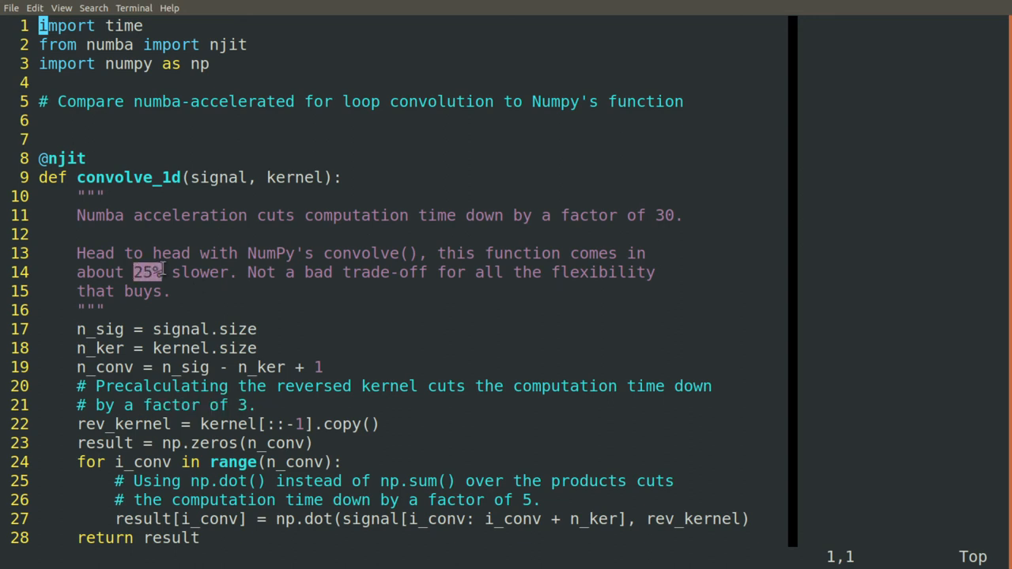